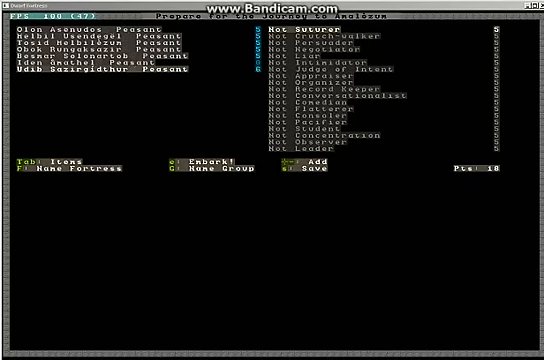
Select the dwarf and browse the skill list to assign skills with embark points.
{"action": "left_click", "coordinate": [284, 160]}
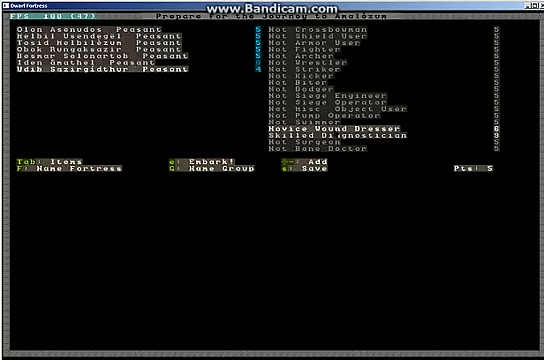
{"action": "scroll", "scroll_direction": "down", "scroll_amount": 3}
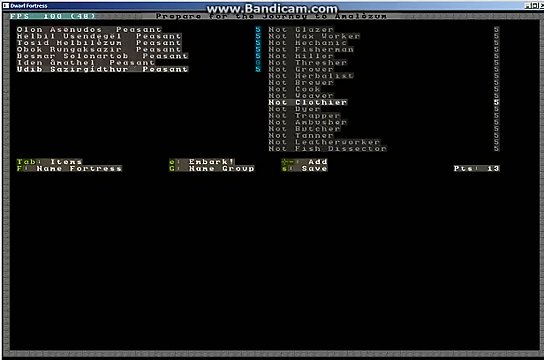
{"action": "scroll", "scroll_direction": "down", "scroll_amount": 3}
{"action": "type", "text": "Profil"}
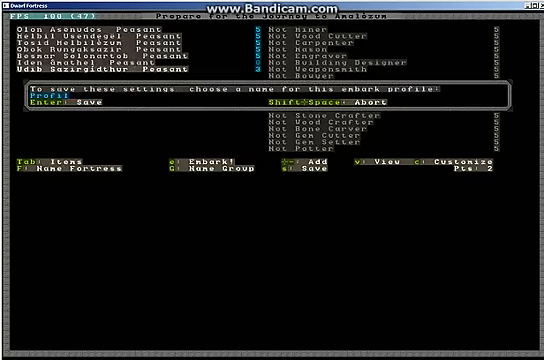
Enter 'VERS' as the name for the new embark profile.
{"action": "type", "text": "VERS"}
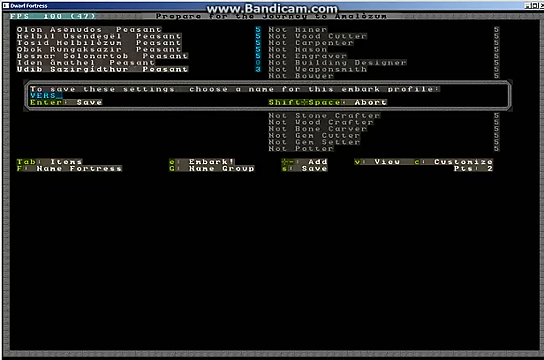